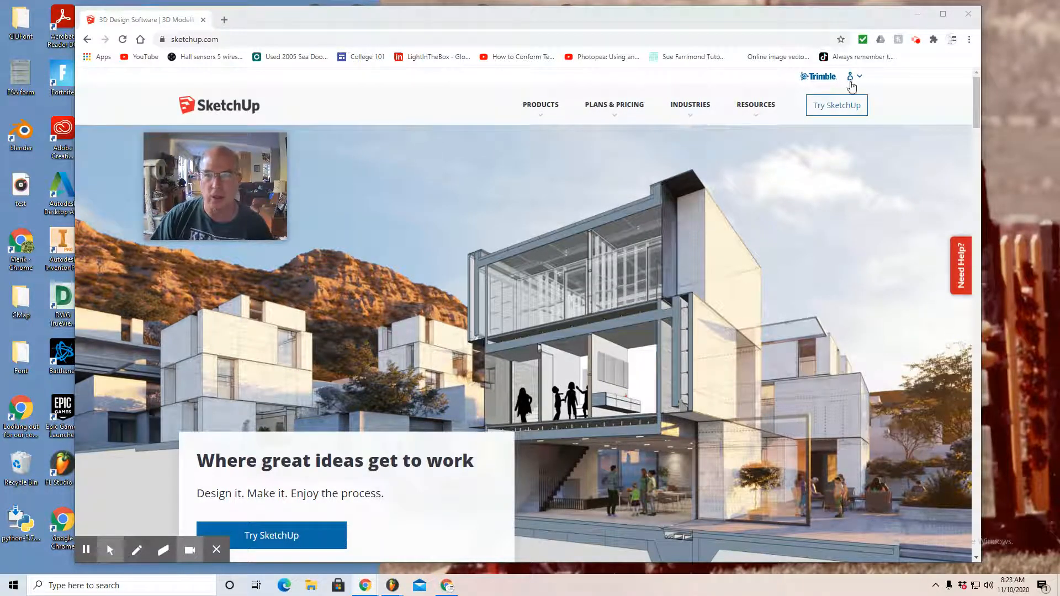
- Sign in to the Trimble account with Google and reach the SketchUp for Web home page
{"action": "left_click", "coordinate": [850, 77]}
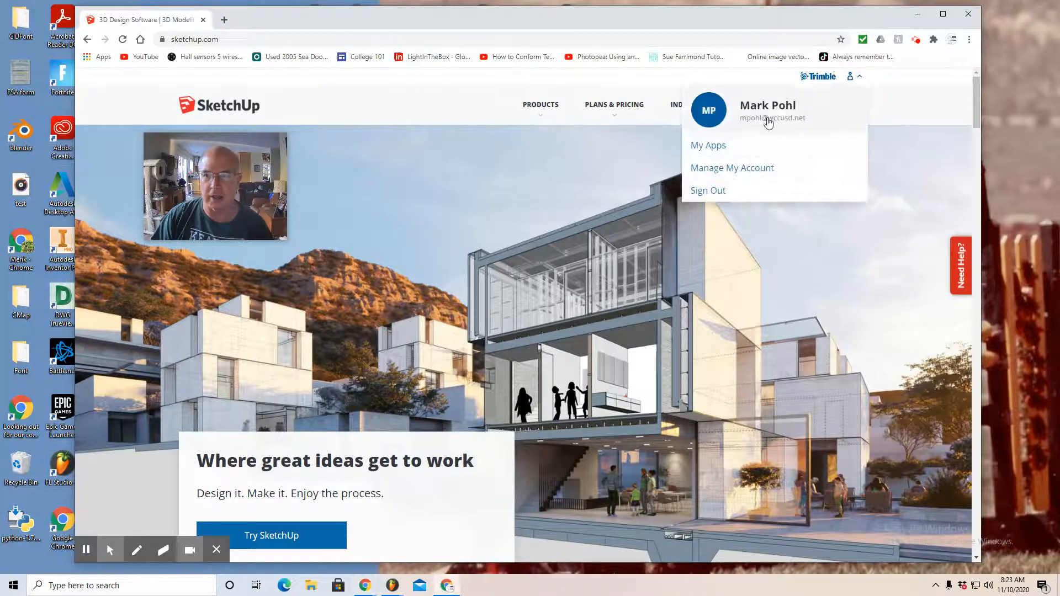
{"action": "left_click", "coordinate": [731, 168]}
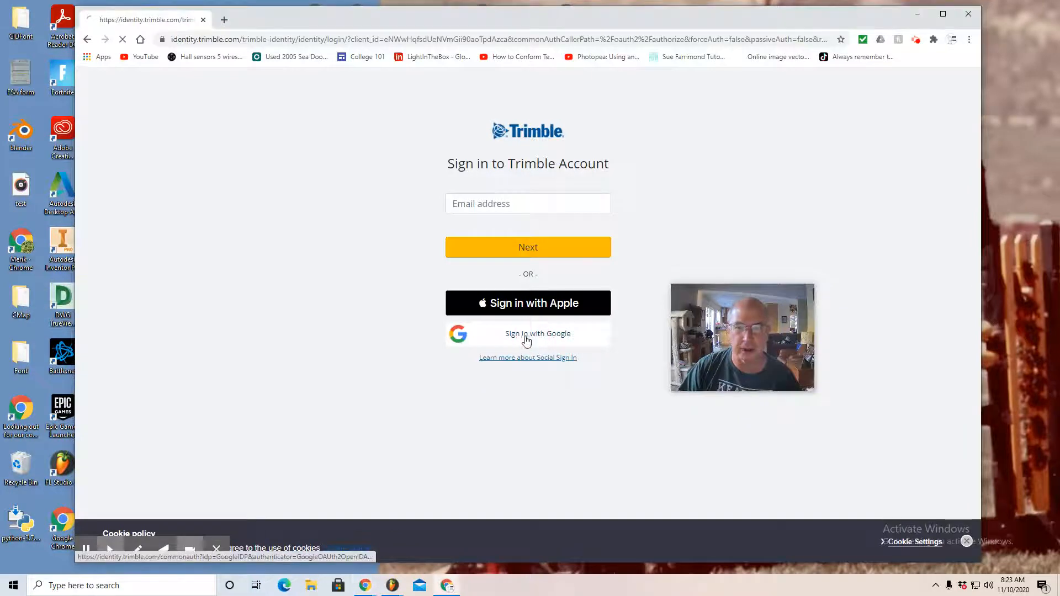
{"action": "left_click", "coordinate": [538, 334]}
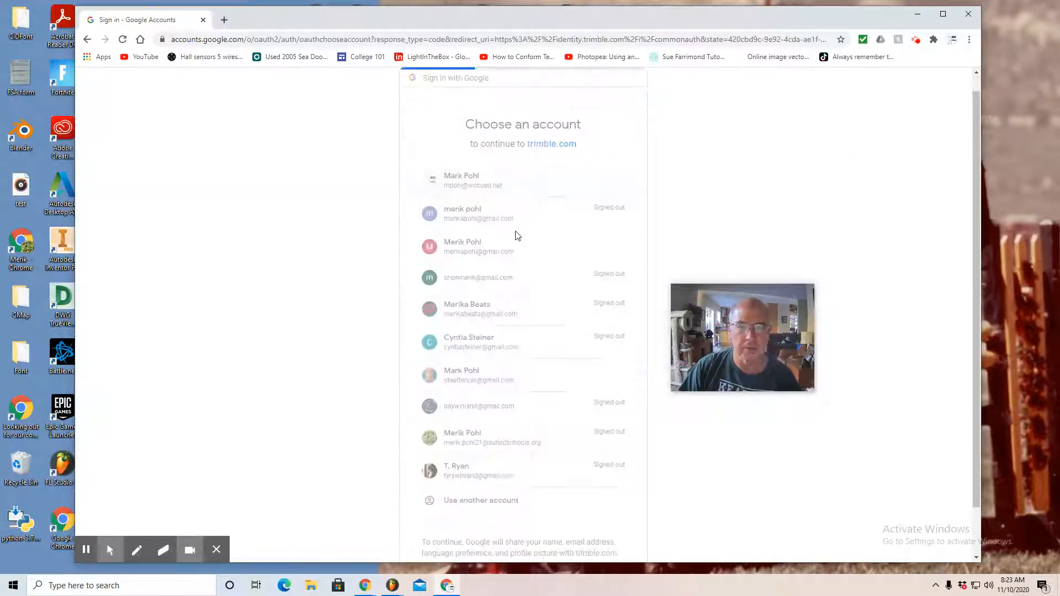
{"action": "left_click", "coordinate": [462, 247]}
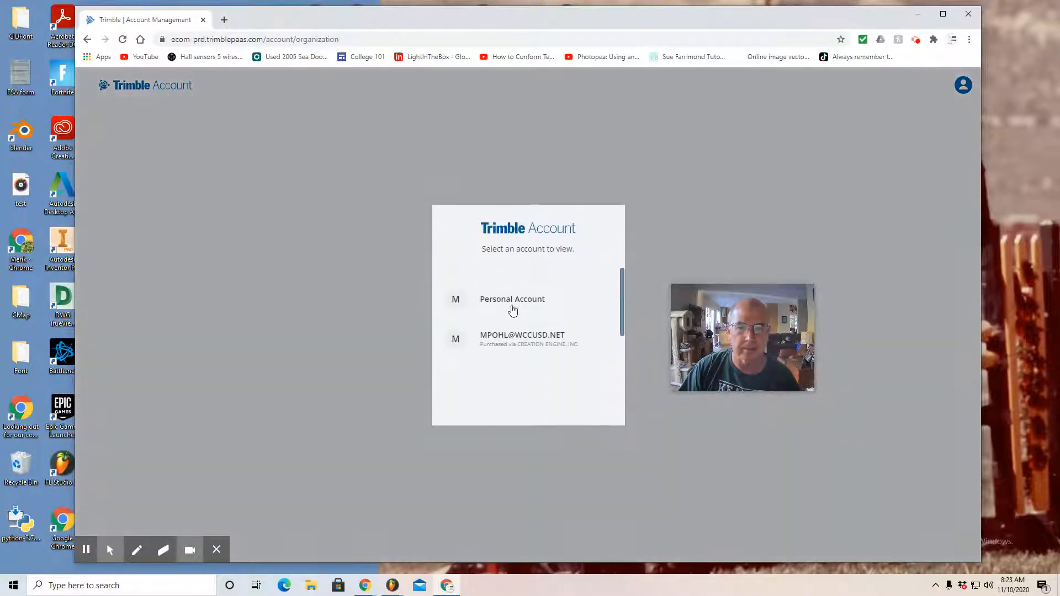
{"action": "left_click", "coordinate": [523, 335]}
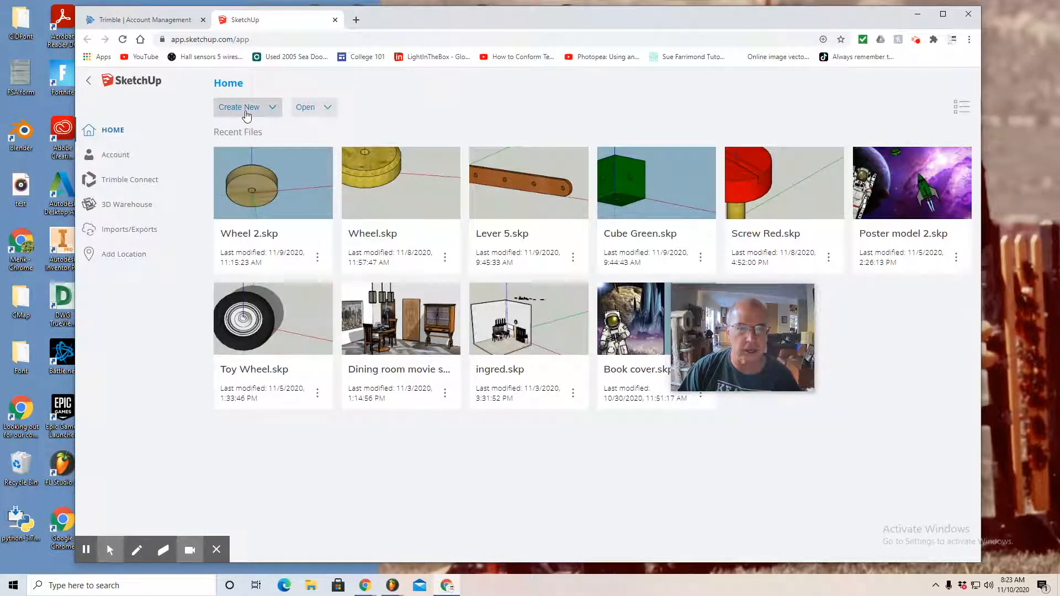
{"action": "mouse_move", "coordinate": [528, 236]}
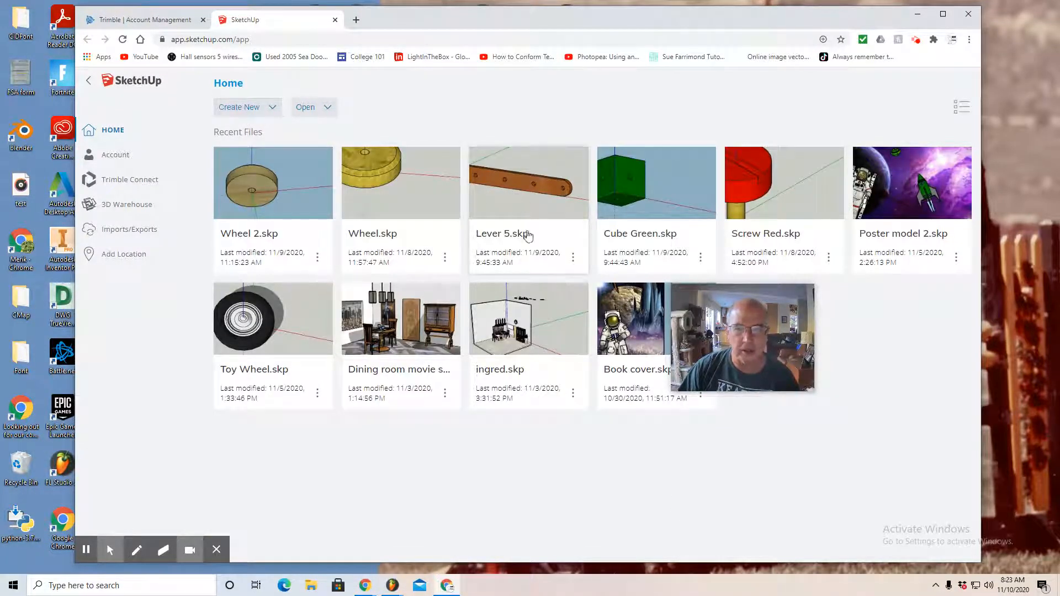
- Open the Lever 5.skp model from Recent Files into the modeling workspace
{"action": "left_click", "coordinate": [573, 257]}
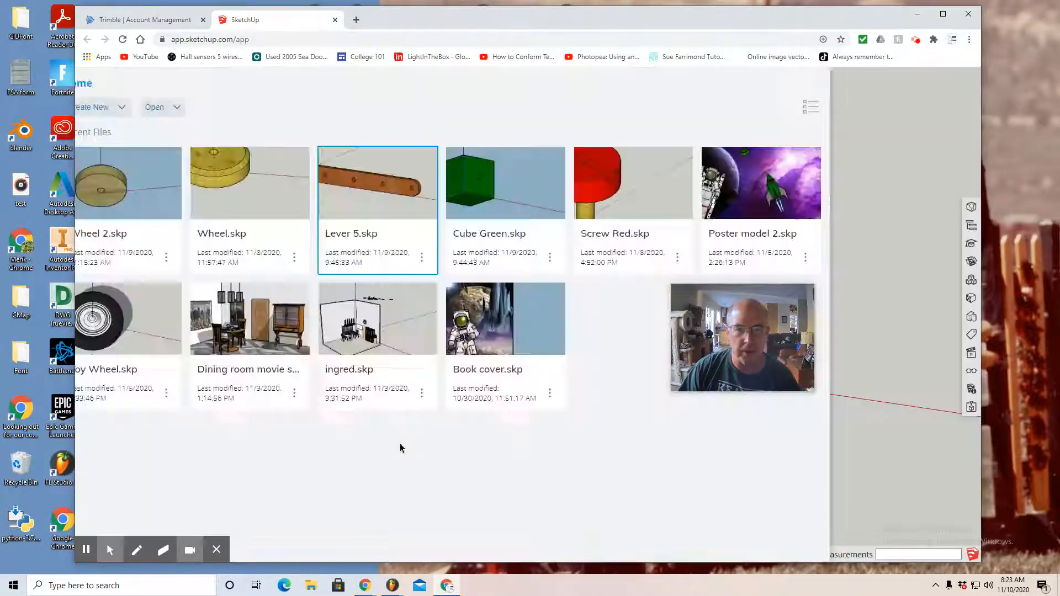
{"action": "double_click", "coordinate": [378, 182]}
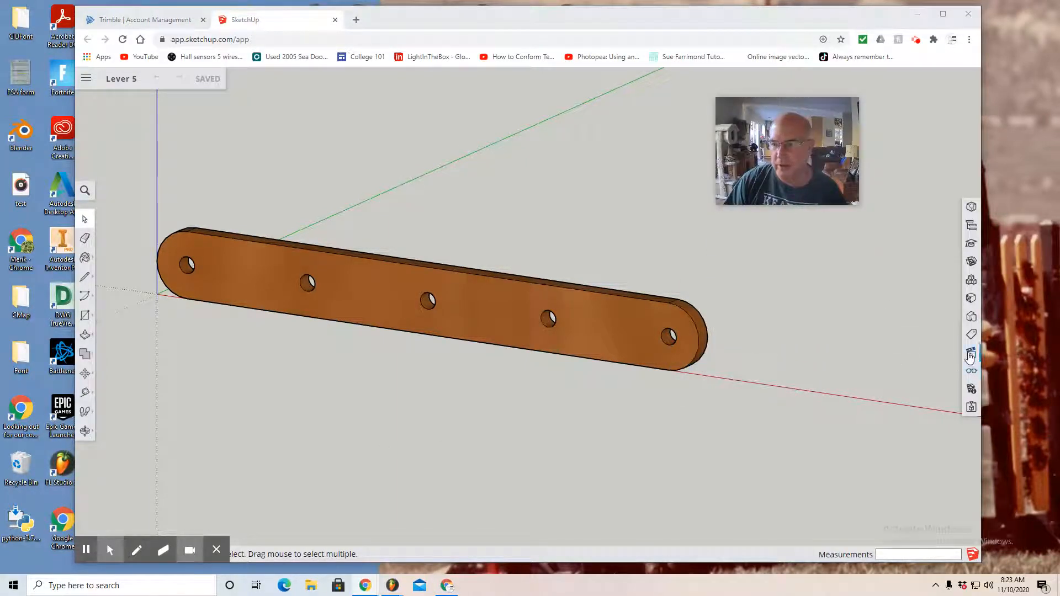
- Switch to the Front view, edit the lever and erase its fifth hole, leaving four
{"action": "left_click", "coordinate": [971, 352]}
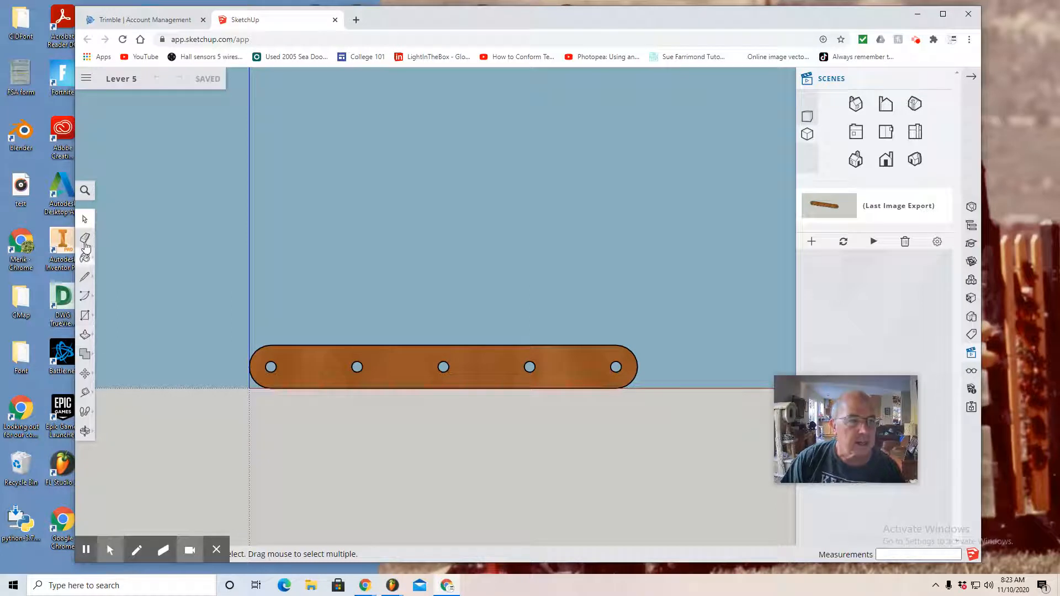
{"action": "left_click", "coordinate": [615, 367]}
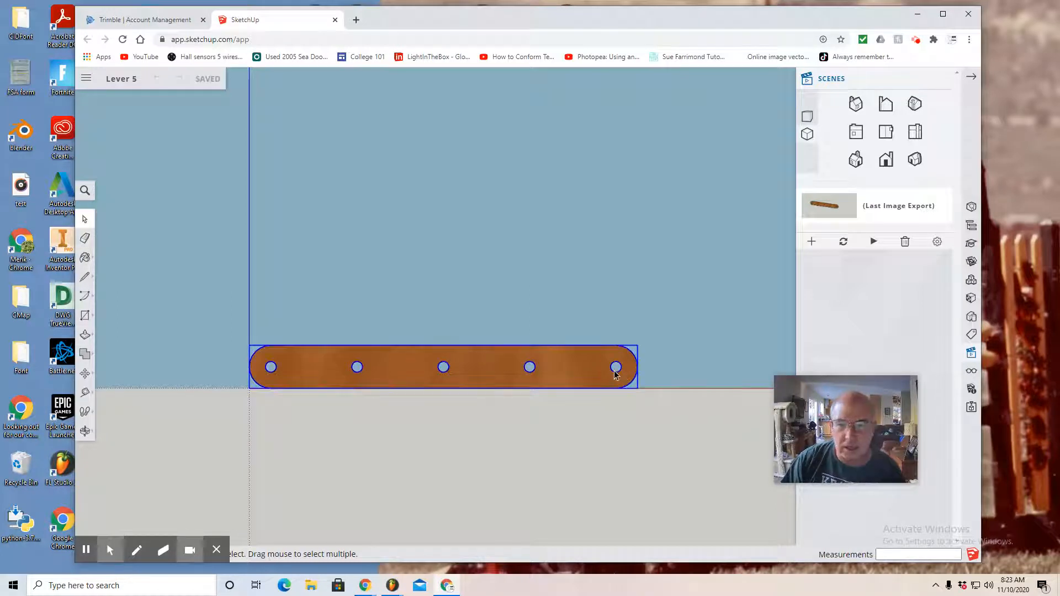
{"action": "right_click", "coordinate": [615, 367]}
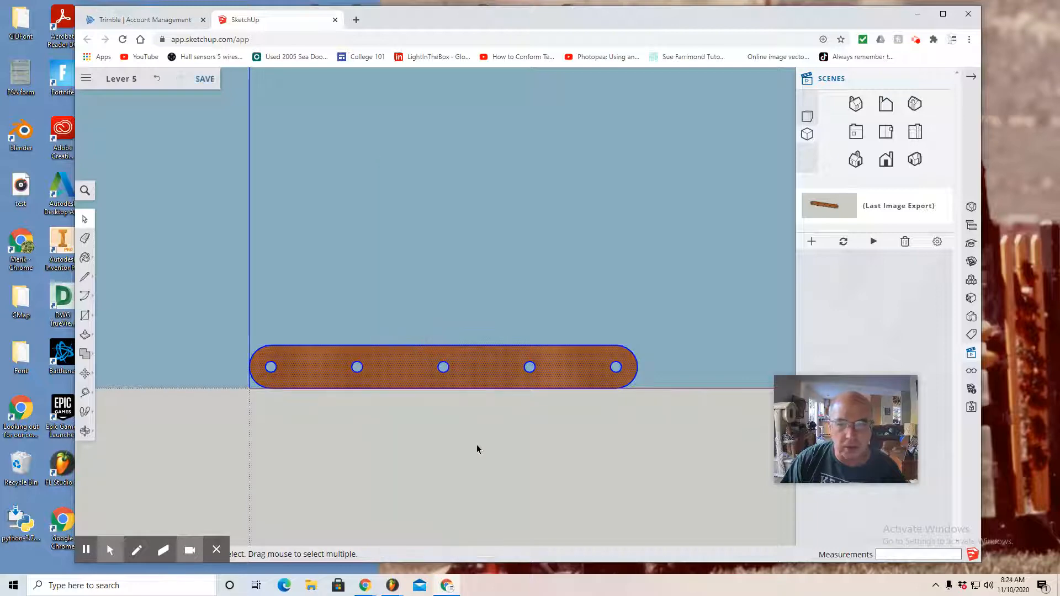
{"action": "left_click", "coordinate": [616, 375]}
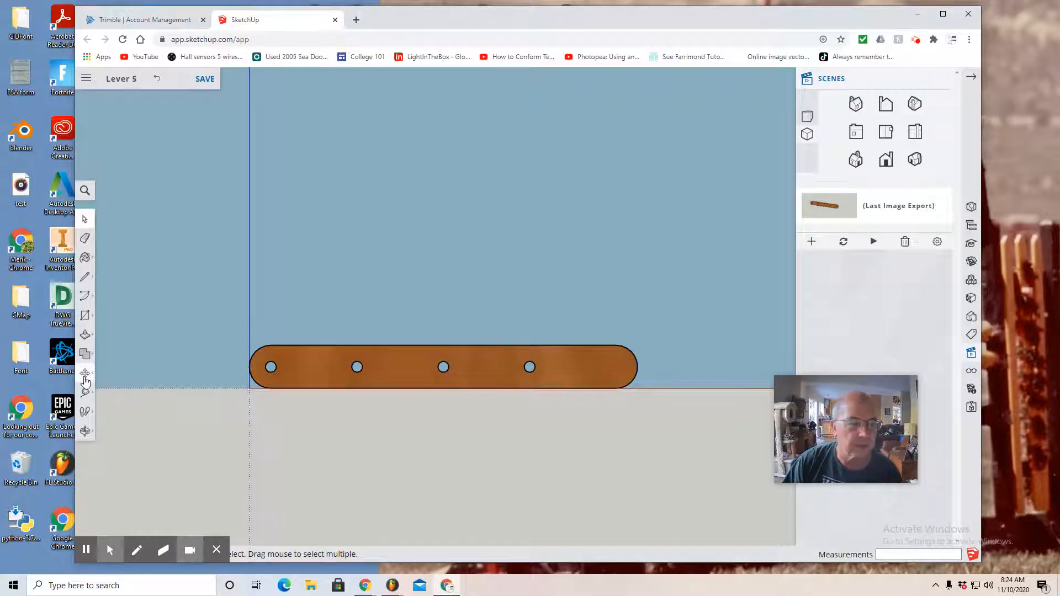
{"action": "mouse_move", "coordinate": [85, 374]}
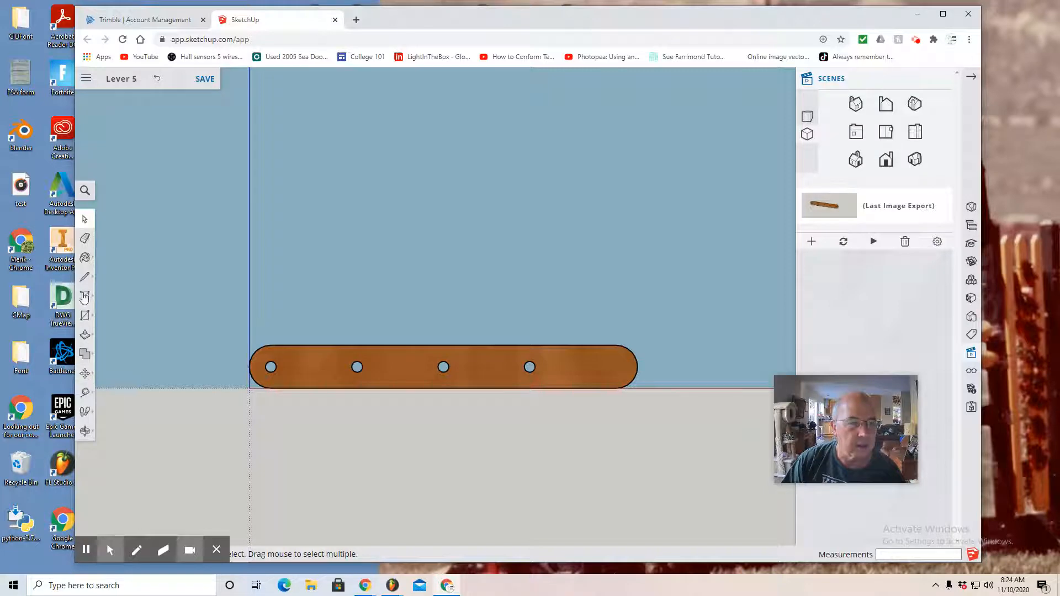
- Draw a vertical edge across the plank just right of the fourth hole with the Line tool
{"action": "left_click", "coordinate": [85, 276]}
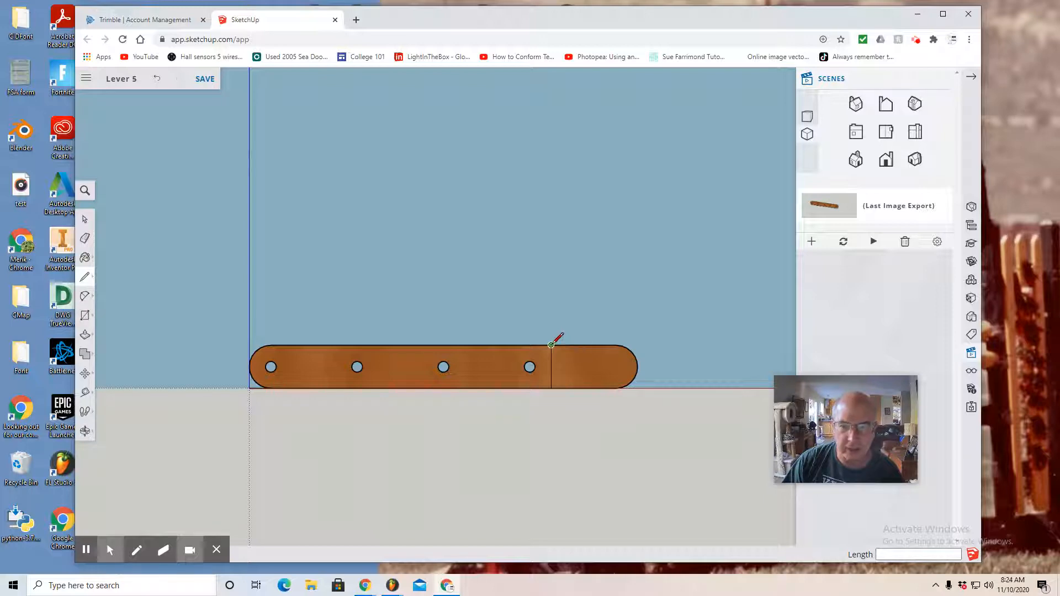
{"action": "mouse_move", "coordinate": [553, 343]}
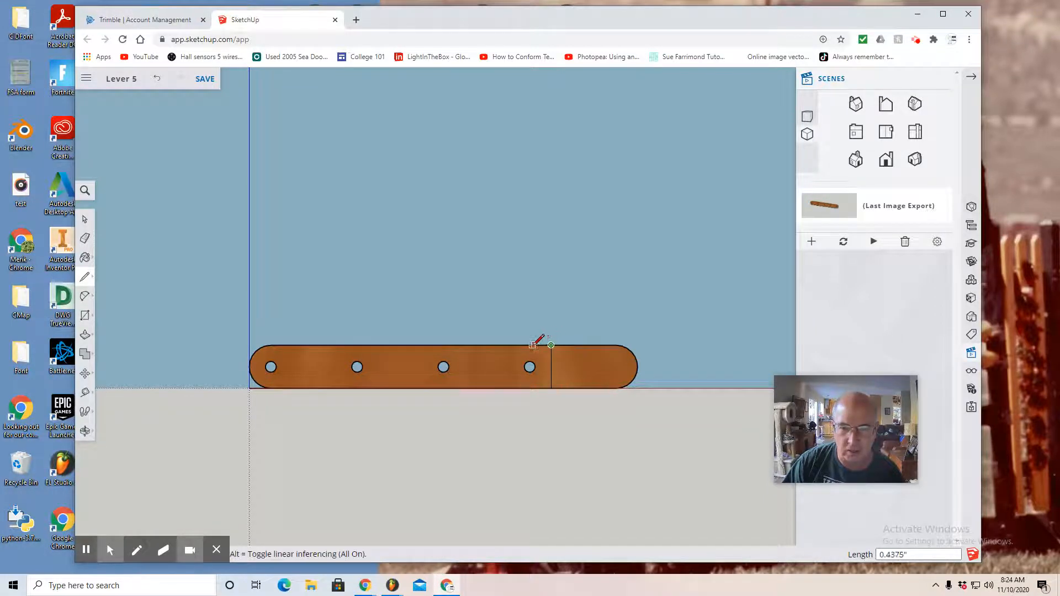
{"action": "mouse_move", "coordinate": [551, 347]}
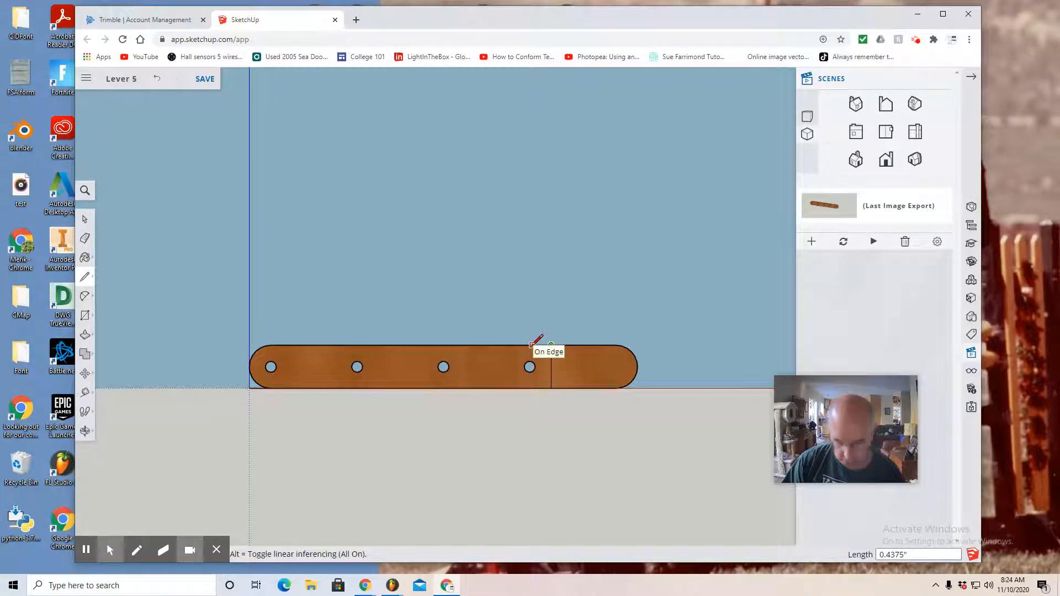
- Finish the cross line at the lever's new end with a length of .5
{"action": "type", "text": ".5"}
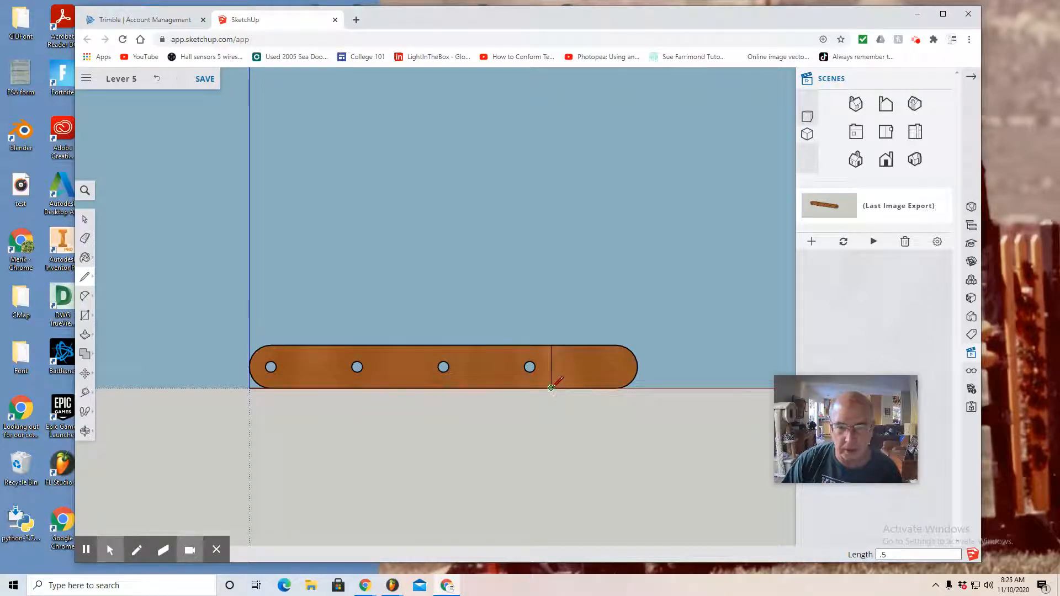
{"action": "mouse_move", "coordinate": [550, 387]}
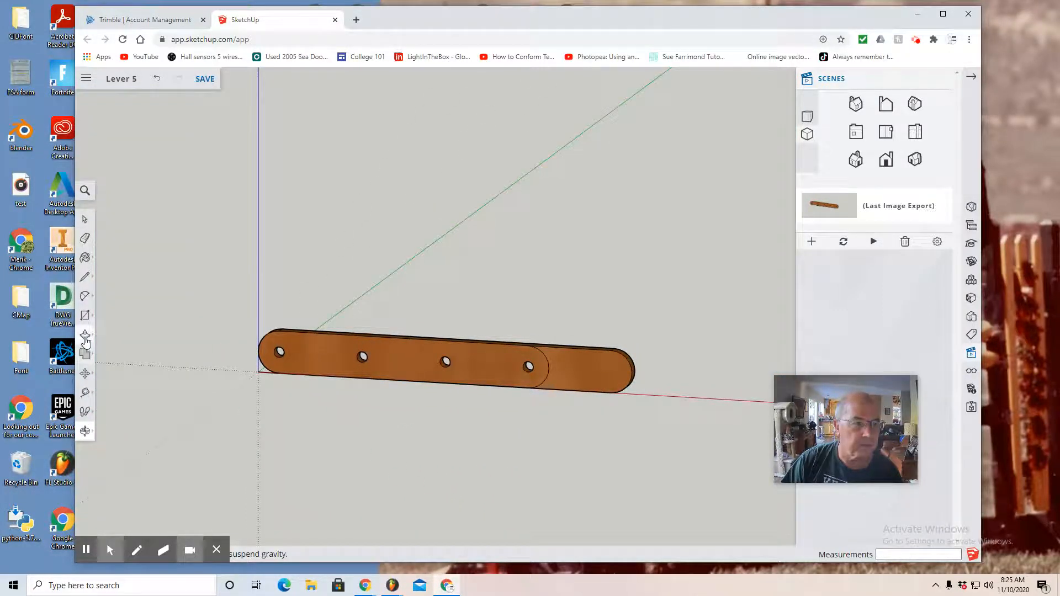
- Push/Pull the end section beyond the cut line back so the rounded end sits past the fourth hole
{"action": "left_click", "coordinate": [85, 335]}
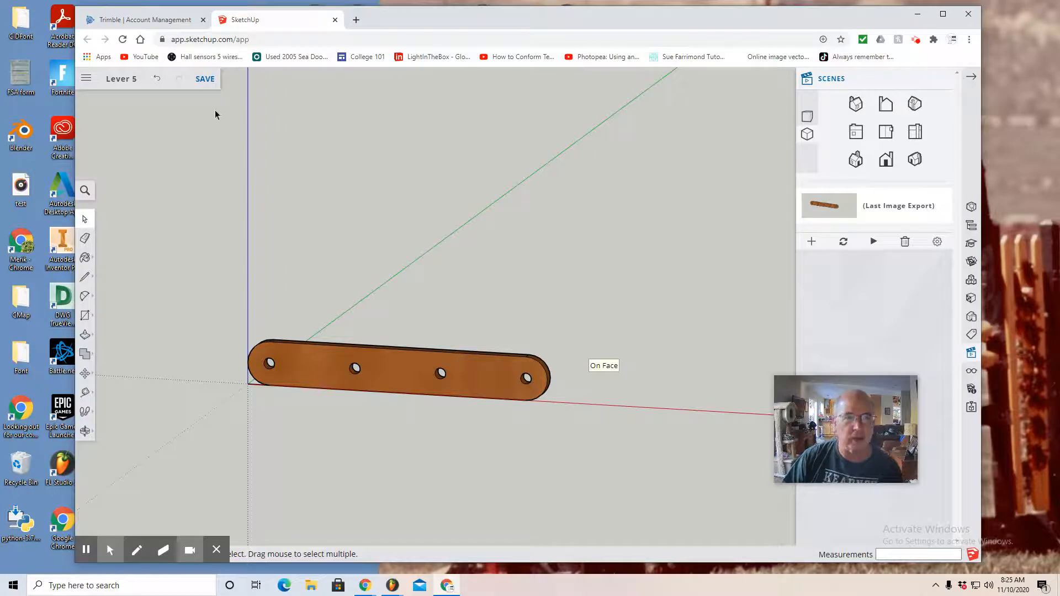
{"action": "mouse_move", "coordinate": [86, 78]}
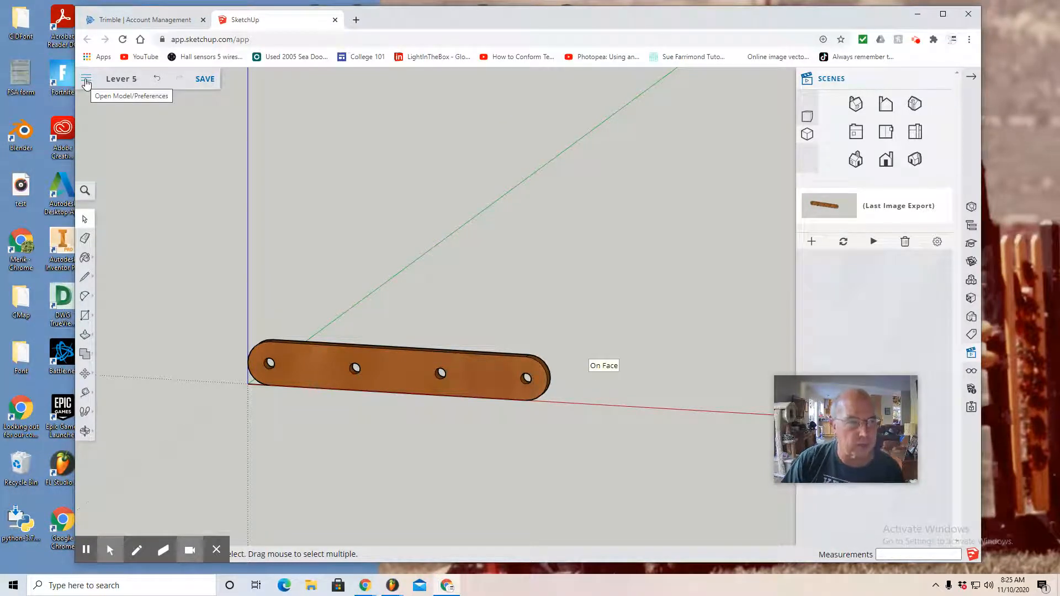
- Save the shortened plank as a new model named Lever 4
{"action": "left_click", "coordinate": [86, 78]}
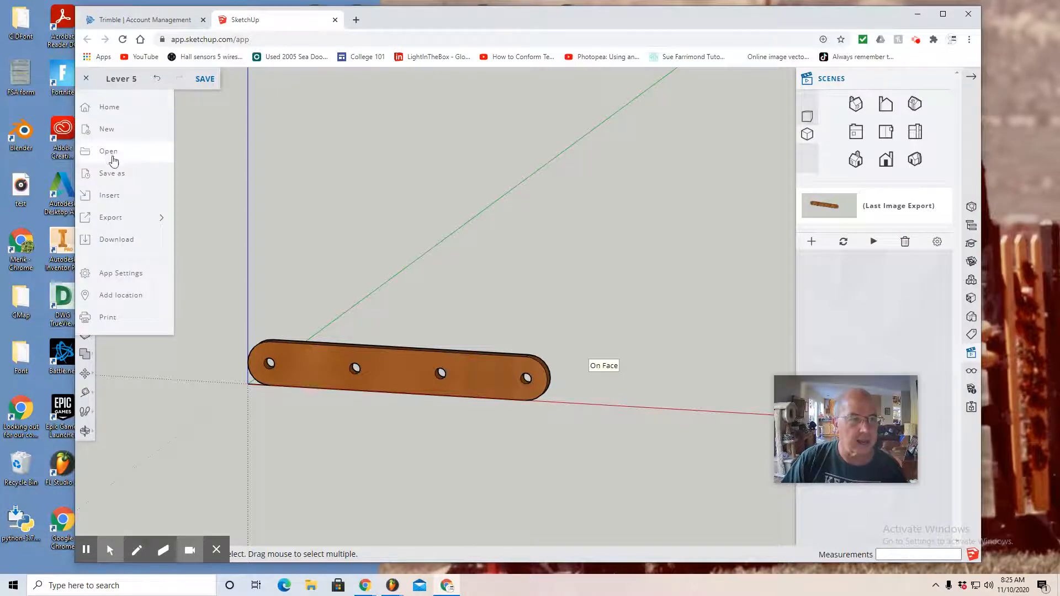
{"action": "left_click", "coordinate": [113, 173]}
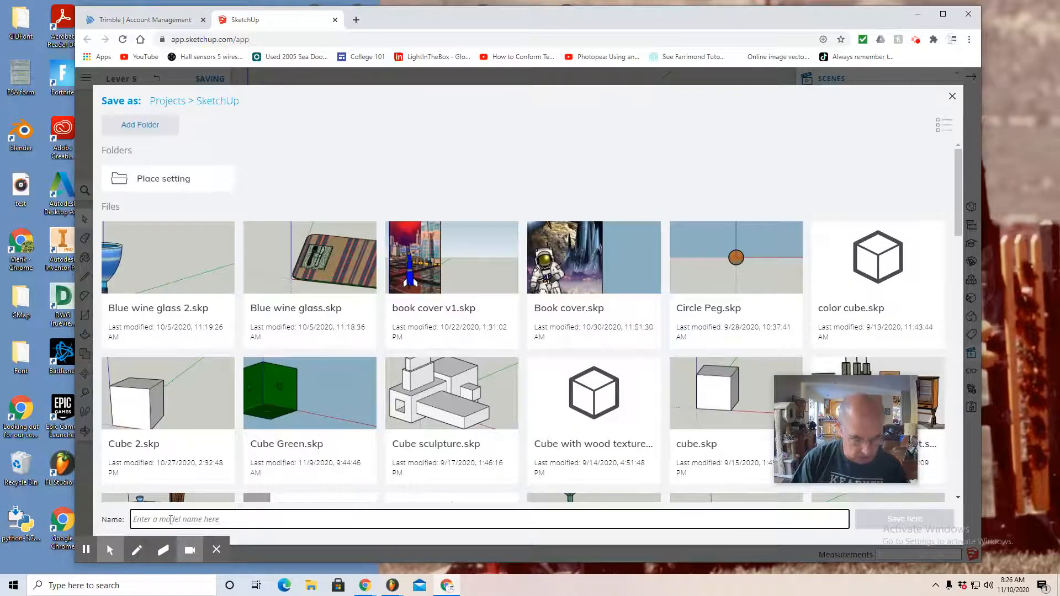
{"action": "type", "text": "Lever 4"}
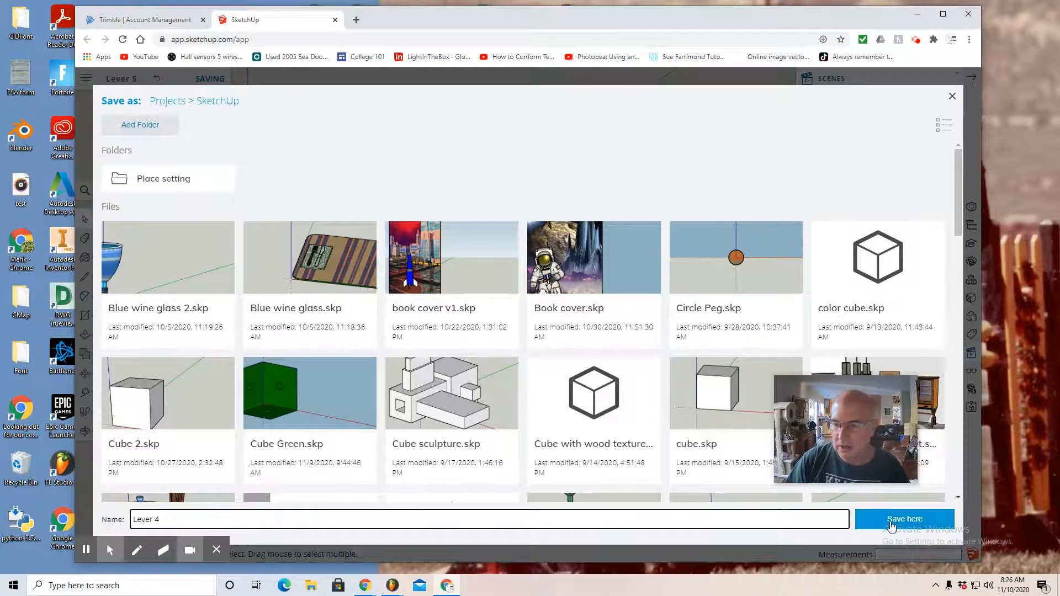
{"action": "left_click", "coordinate": [905, 519]}
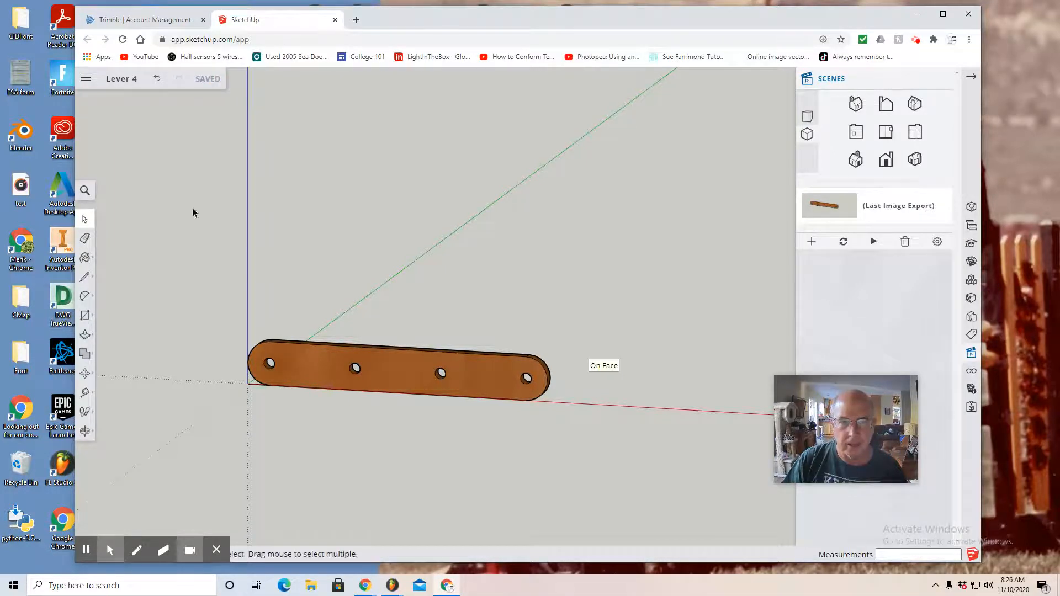
- Export the Lever 4 view as a PNG image
{"action": "left_click", "coordinate": [86, 79]}
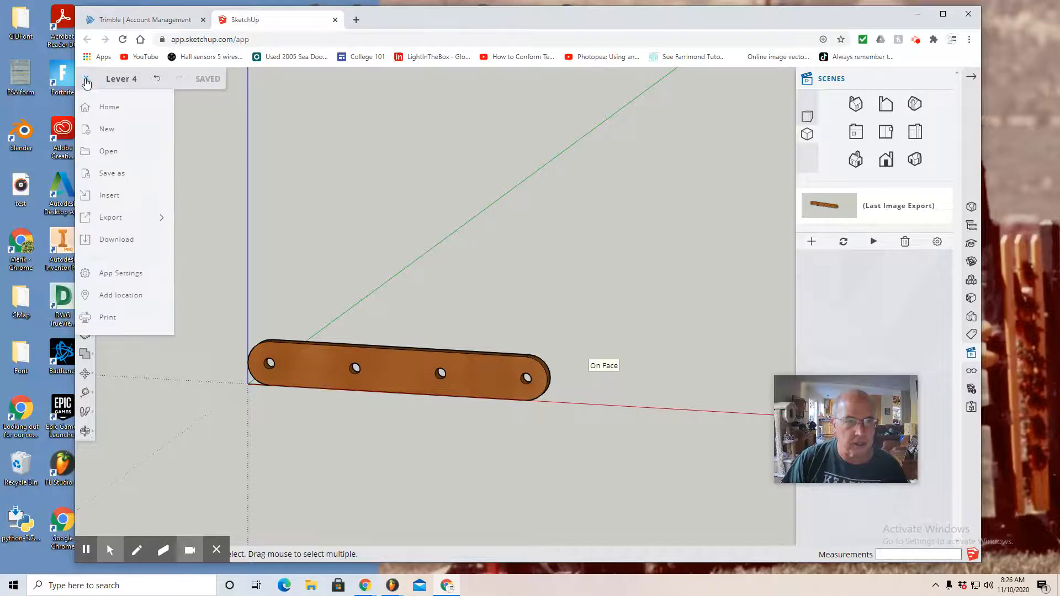
{"action": "left_click", "coordinate": [111, 217]}
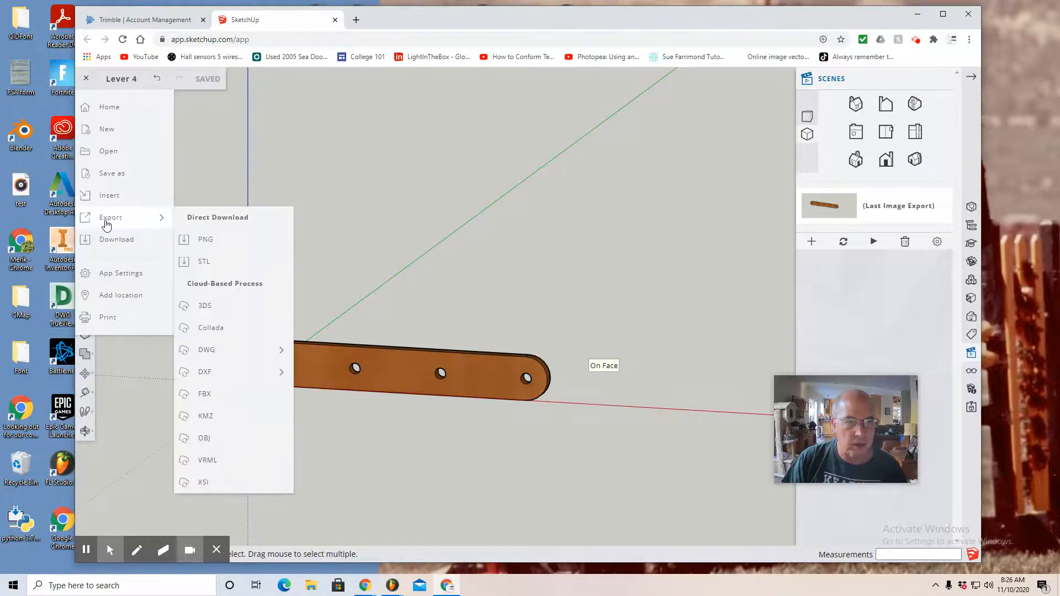
{"action": "left_click", "coordinate": [206, 239]}
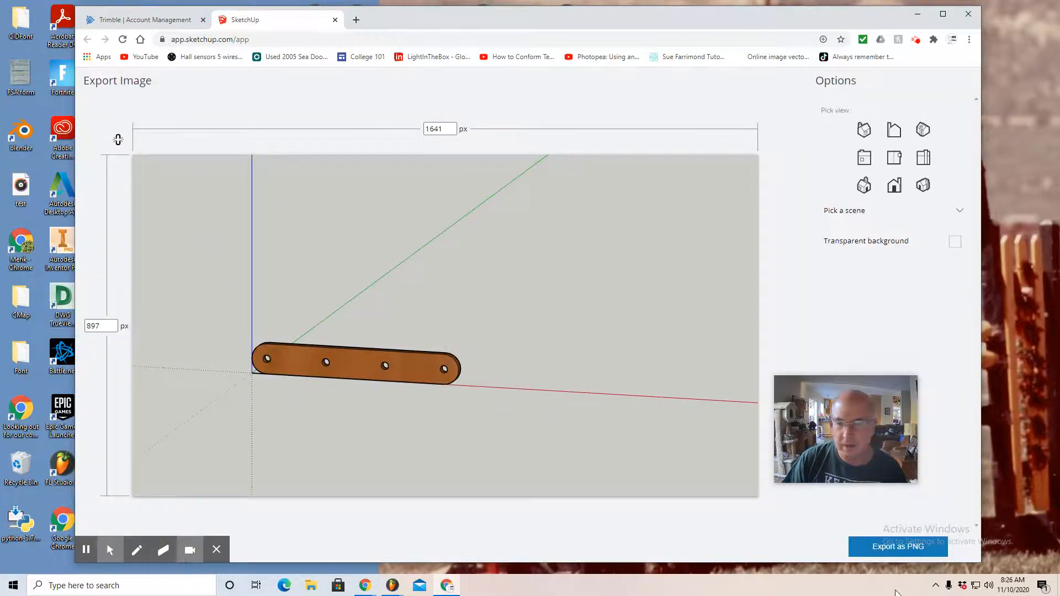
{"action": "left_click", "coordinate": [898, 547]}
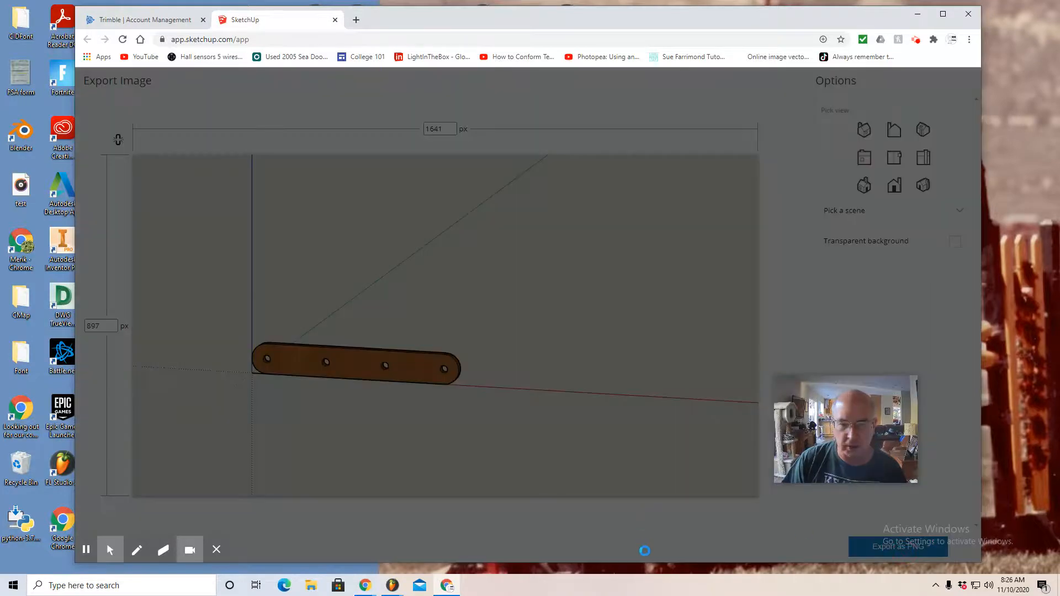
{"action": "left_click", "coordinate": [897, 546]}
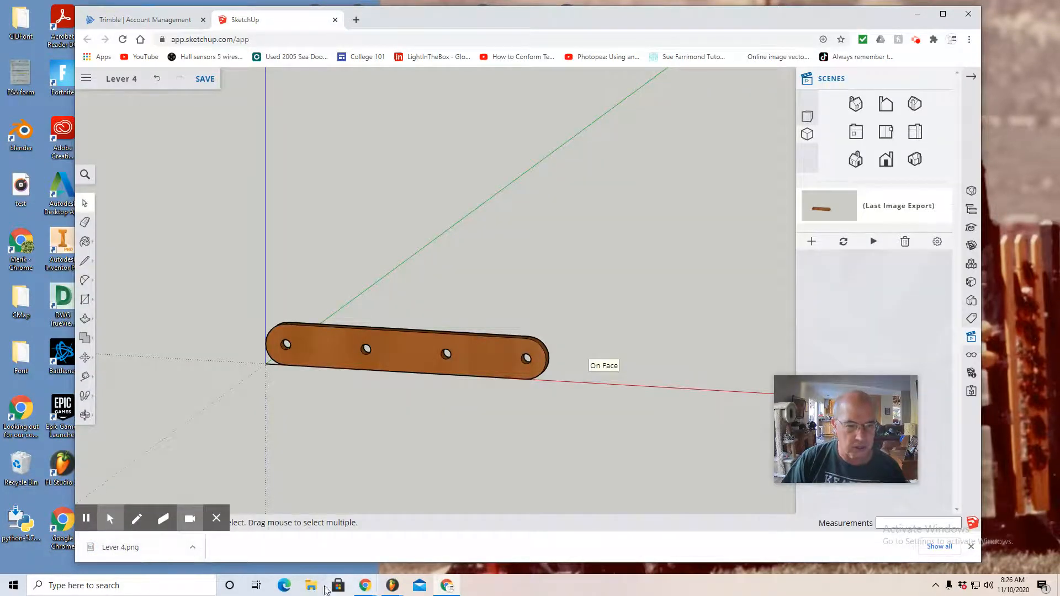
- Open the downloaded Lever 4 PNG from the Downloads folder
{"action": "left_click", "coordinate": [311, 586]}
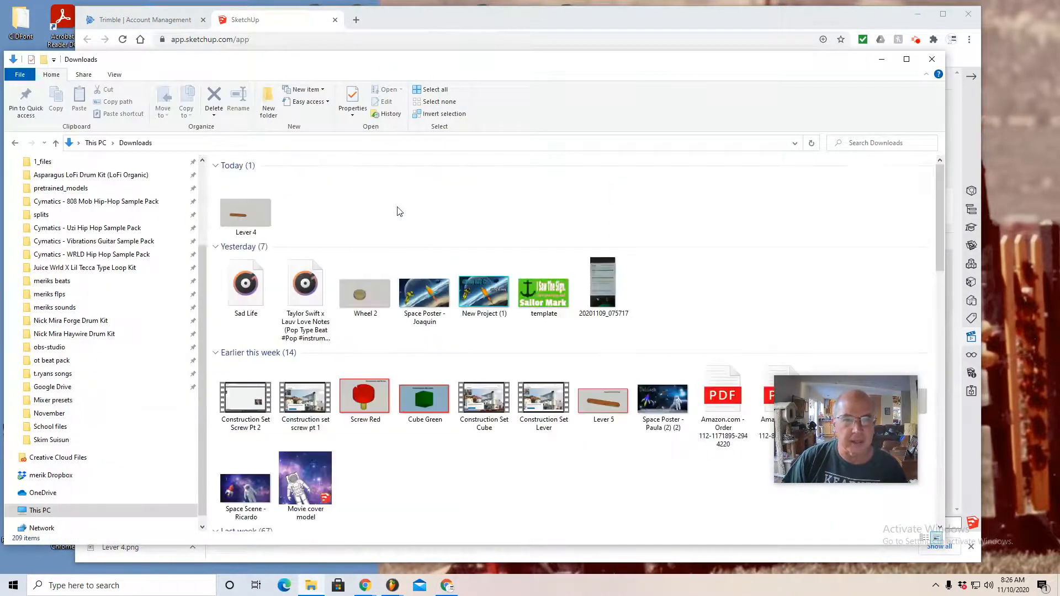
{"action": "double_click", "coordinate": [245, 212]}
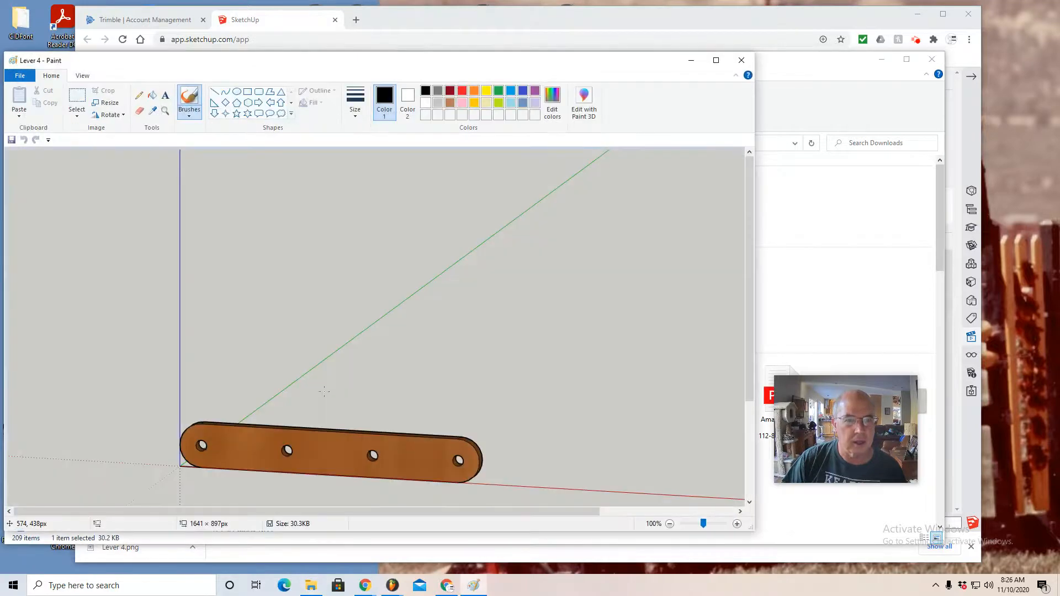